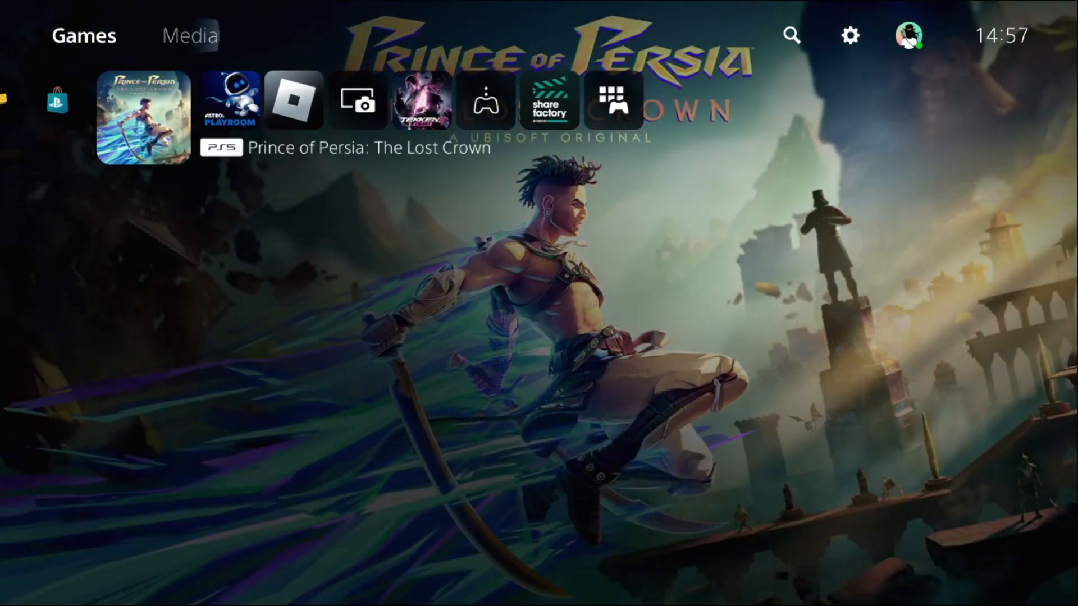
# Restore licenses for downloaded content via Users and Accounts > Other, and acknowledge completion
pyautogui.click(851, 34)
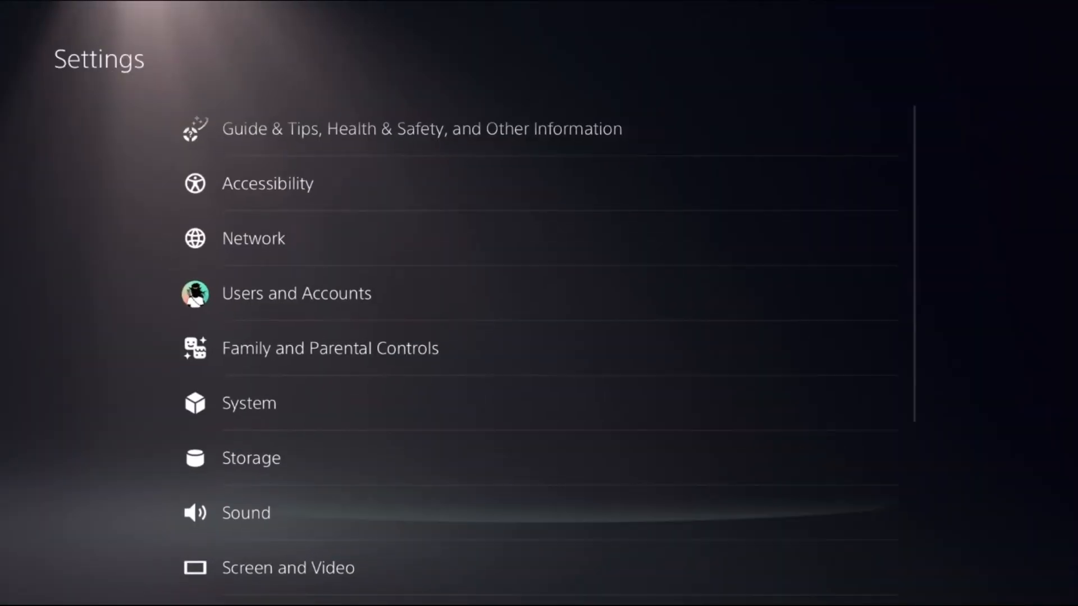
pyautogui.scroll(-3)
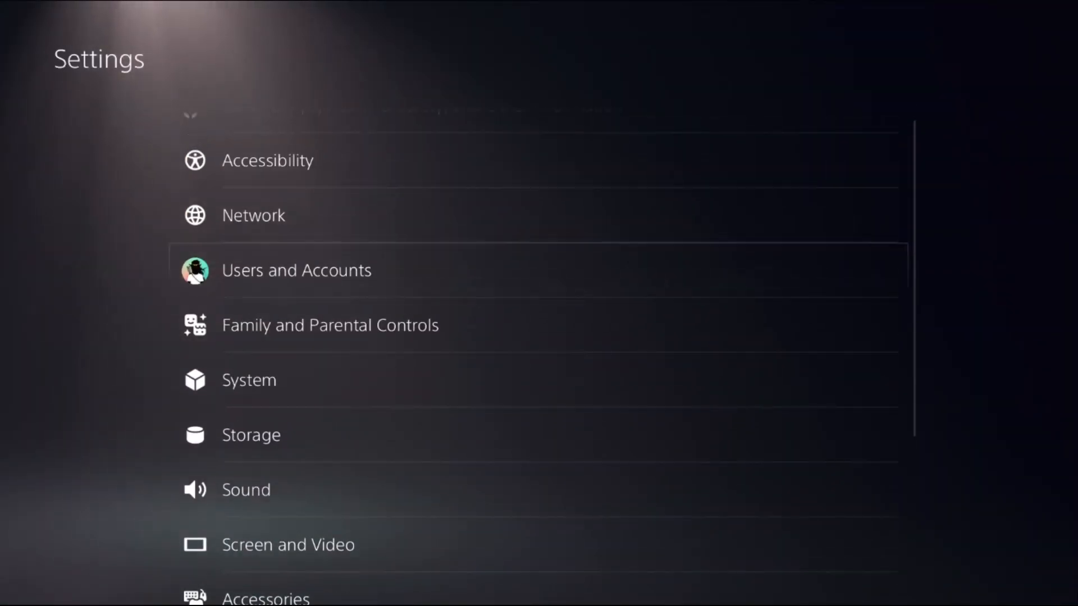
pyautogui.click(296, 270)
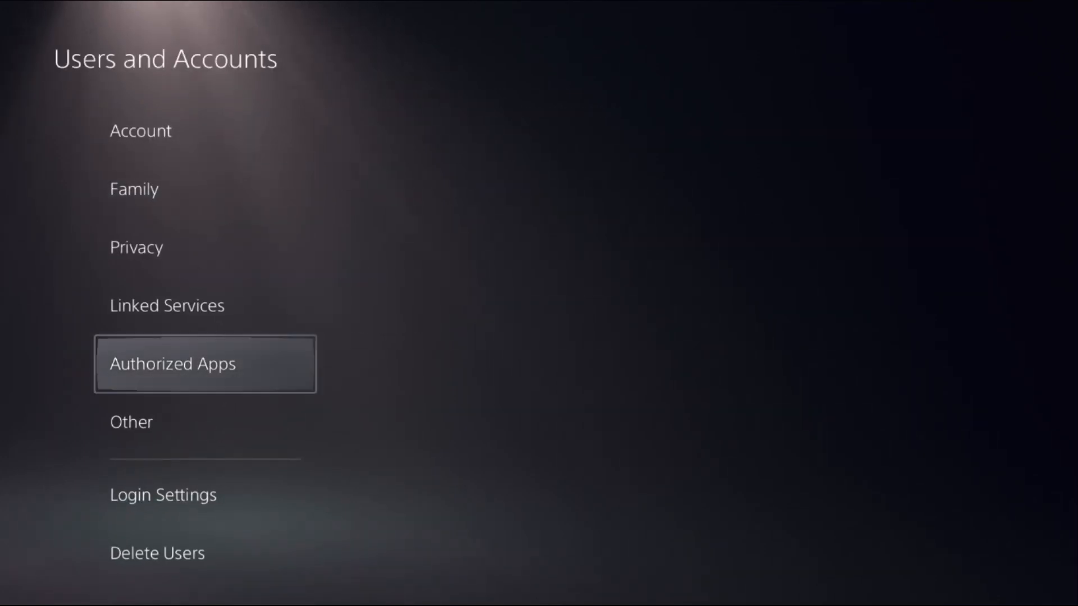
pyautogui.click(130, 422)
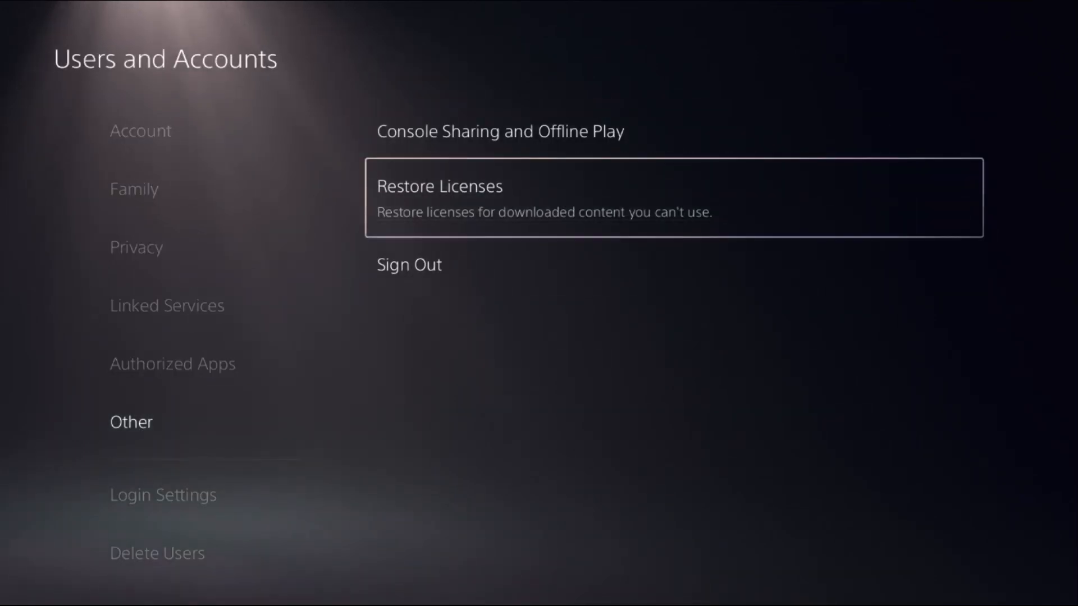
pyautogui.click(436, 186)
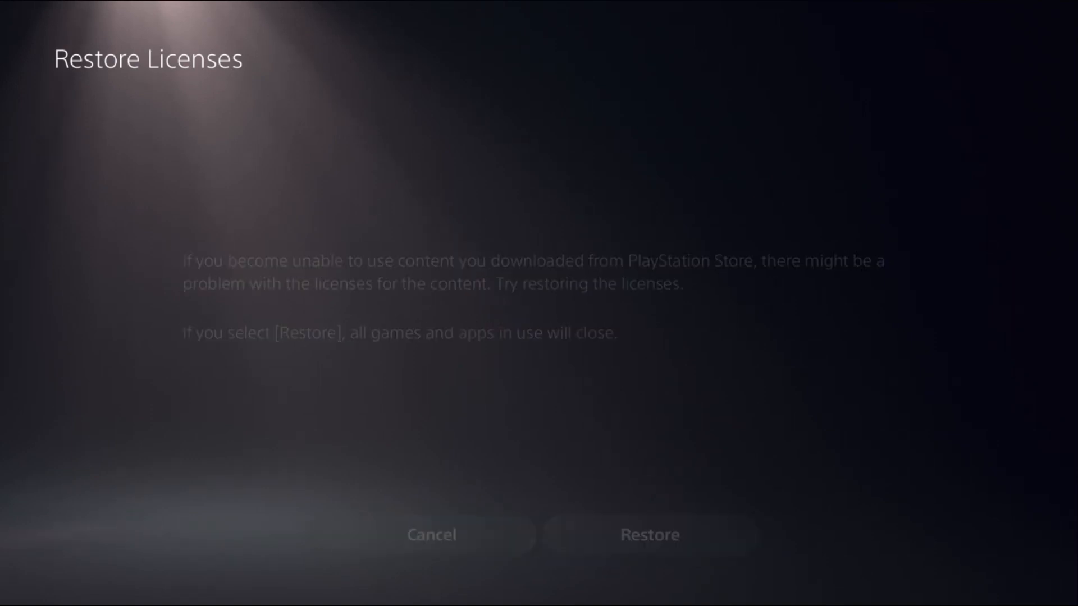
pyautogui.click(650, 535)
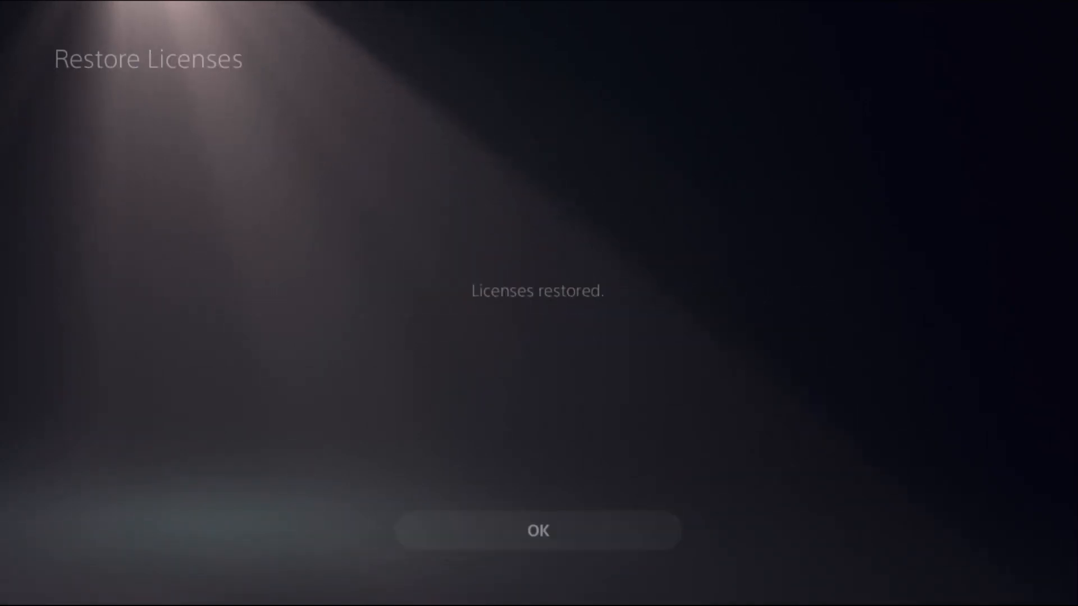
pyautogui.click(539, 530)
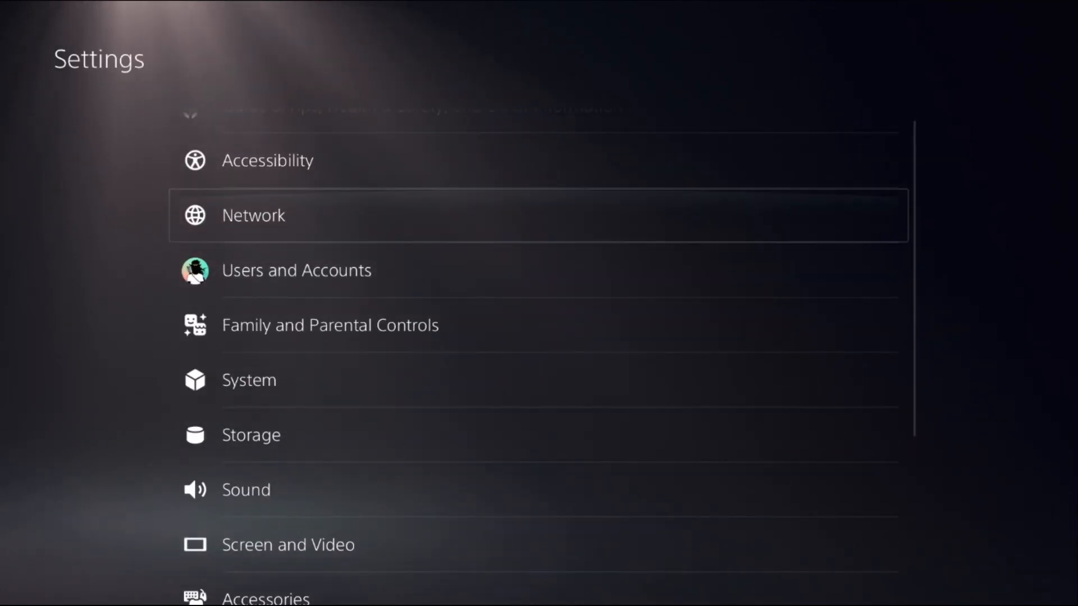
# Start internet connection setup from Network settings and show options for the Airial13 network
pyautogui.click(253, 215)
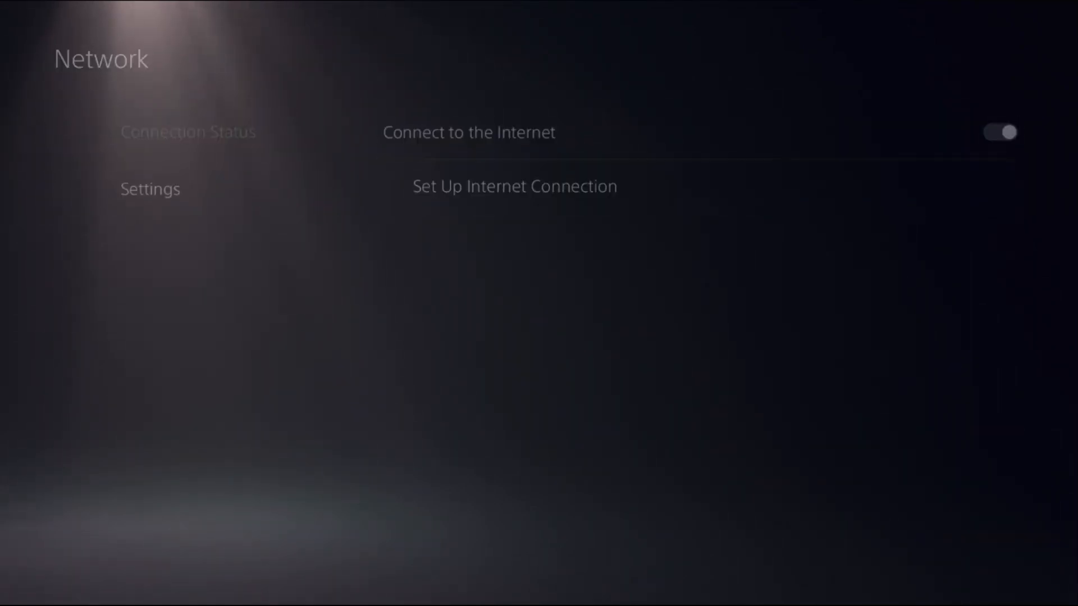
pyautogui.click(515, 186)
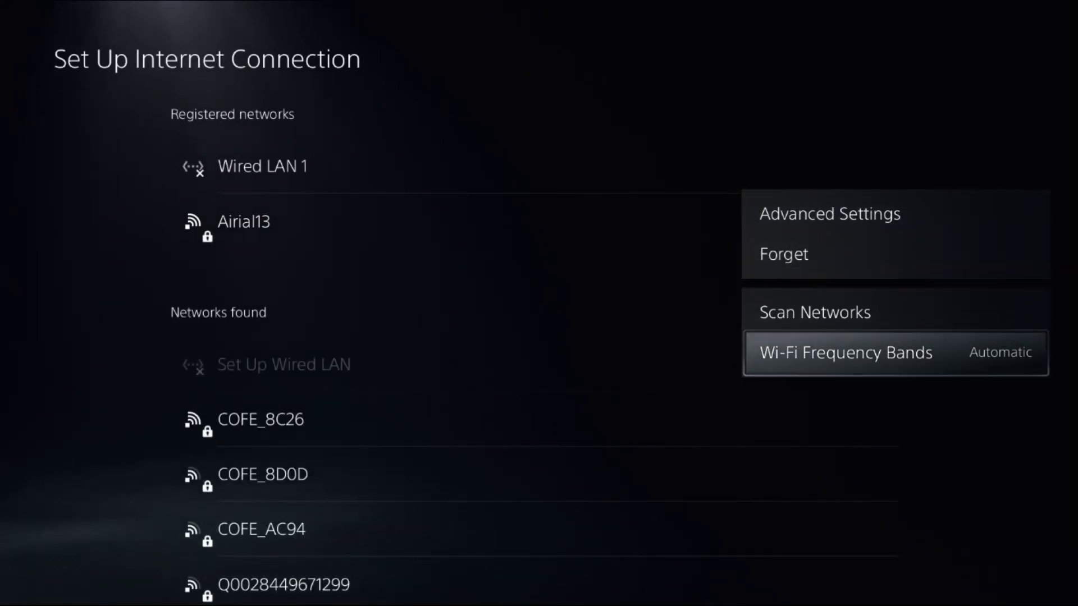
pyautogui.click(845, 352)
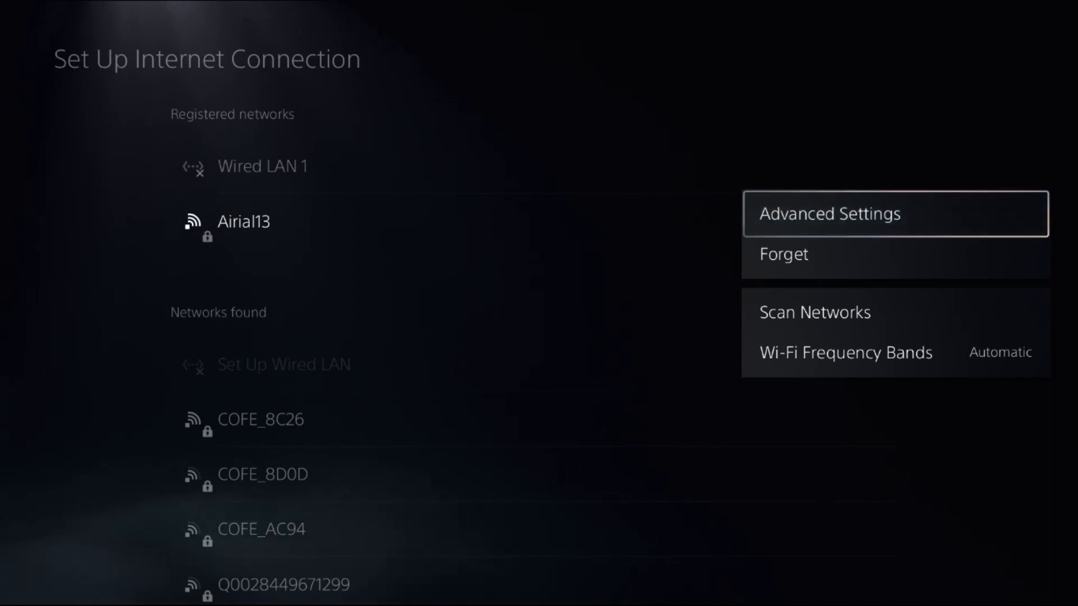
# Switch Airial13's advanced DNS setting to Manual and begin editing primary DNS 8.8.8.8
pyautogui.click(831, 213)
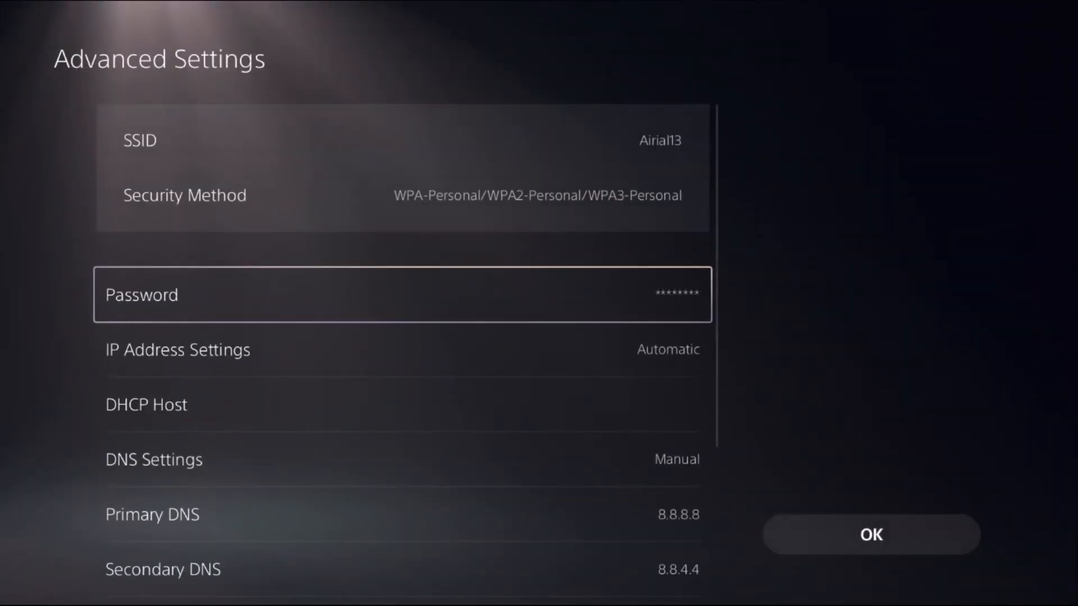
pyautogui.scroll(-3)
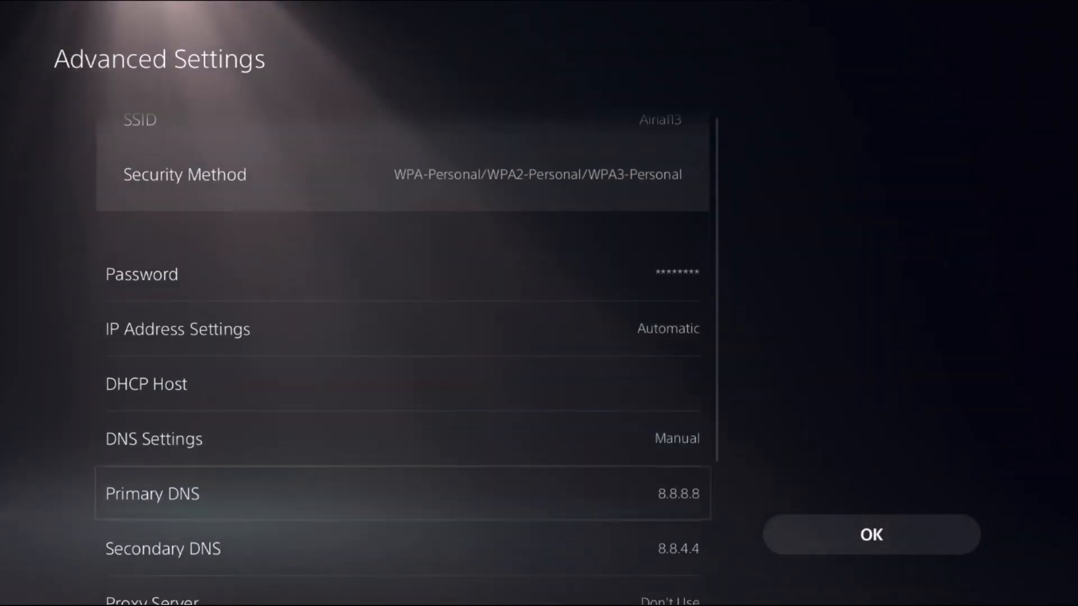
pyautogui.click(154, 439)
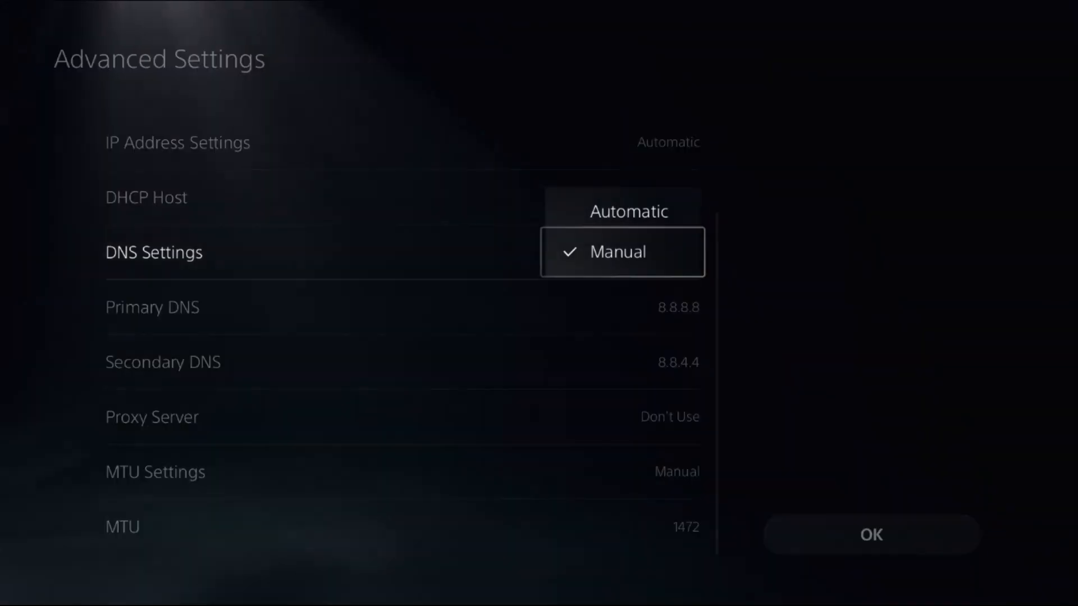
pyautogui.click(618, 252)
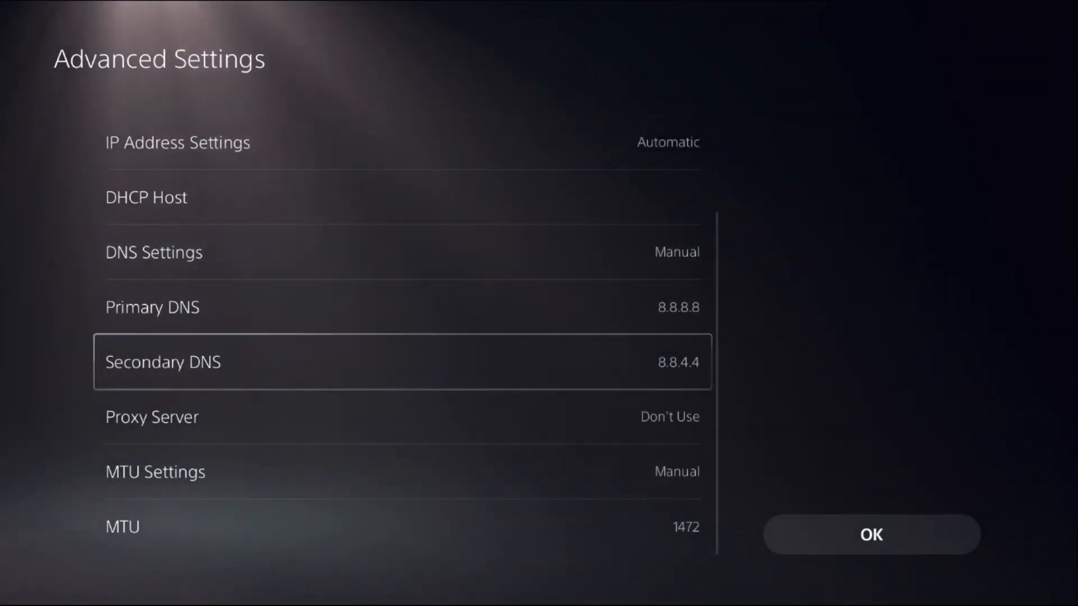
pyautogui.press('Up')
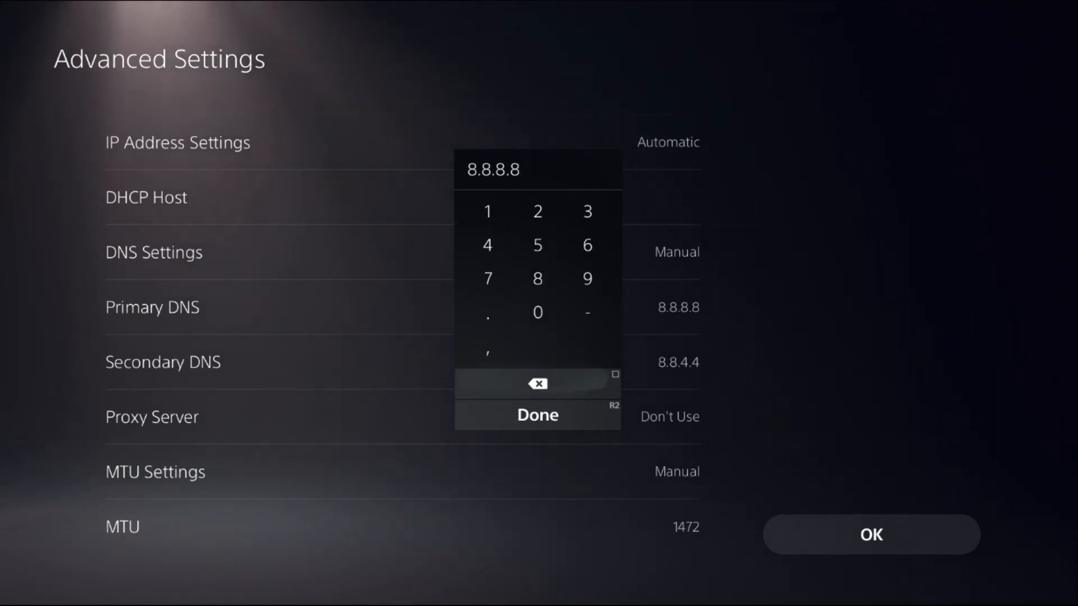
# Confirm primary DNS 8.8.8.8 and secondary DNS 8.8.4.4, then restart the PS5
pyautogui.click(539, 415)
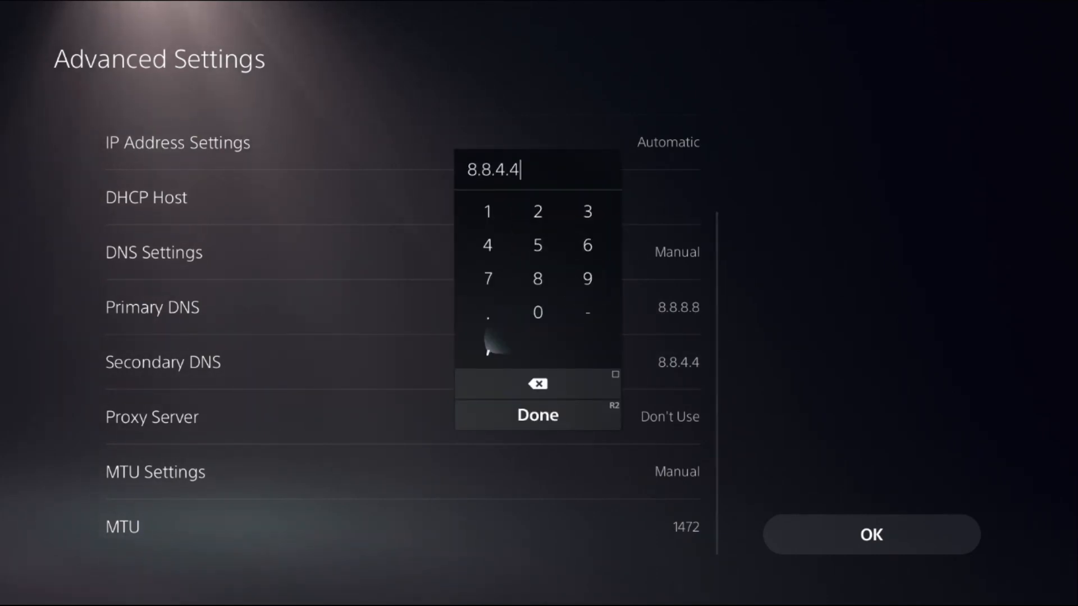
pyautogui.click(538, 415)
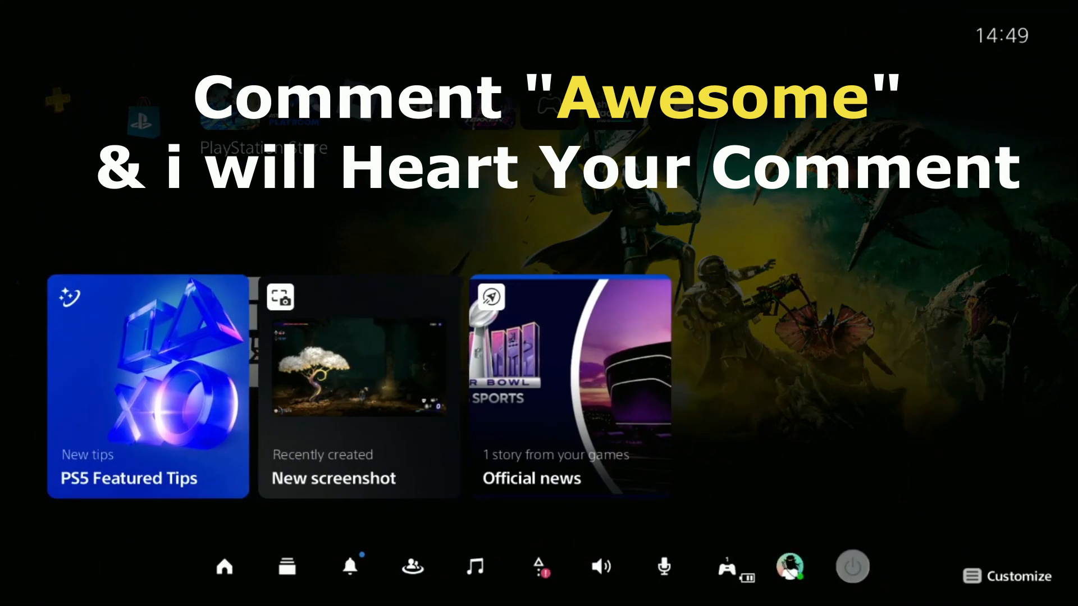
pyautogui.click(852, 566)
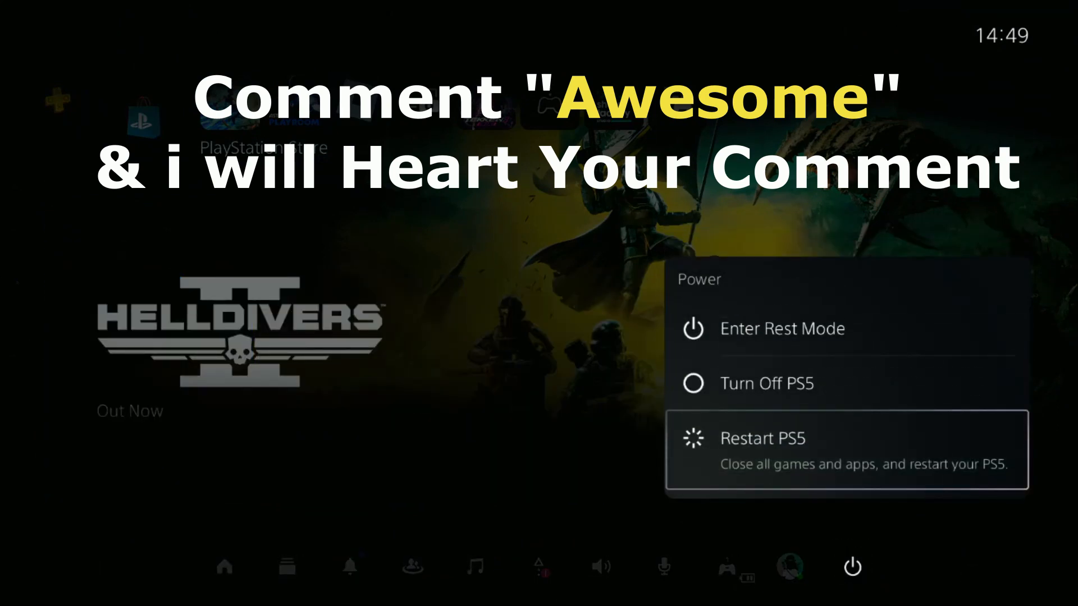